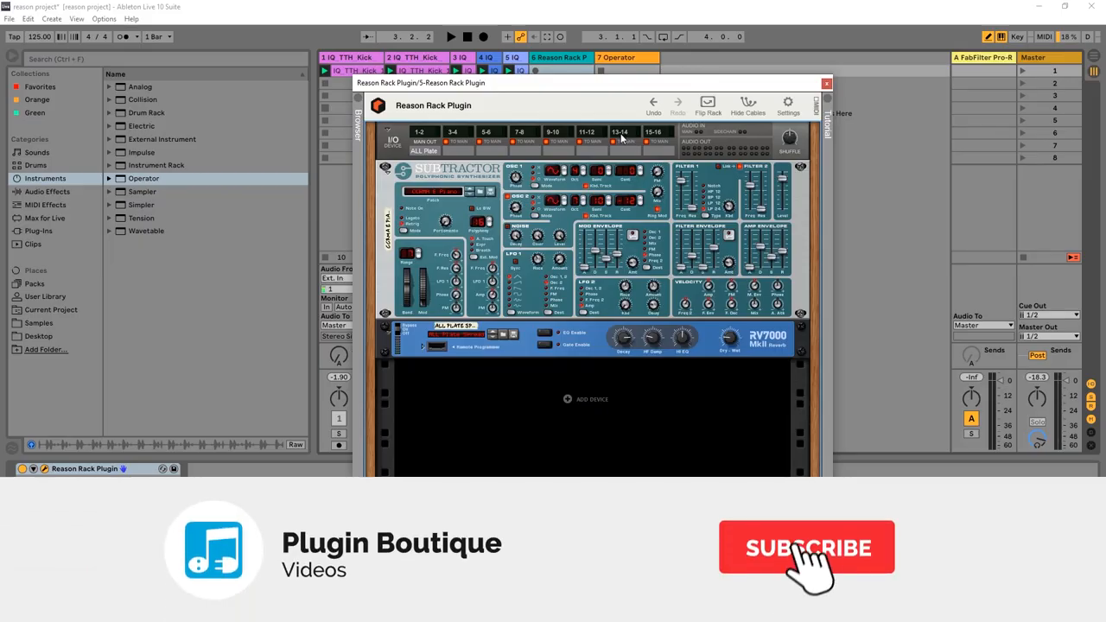
- Add a Scales & Chords player above Subtractor from the Players browser
{"action": "left_click", "coordinate": [806, 547]}
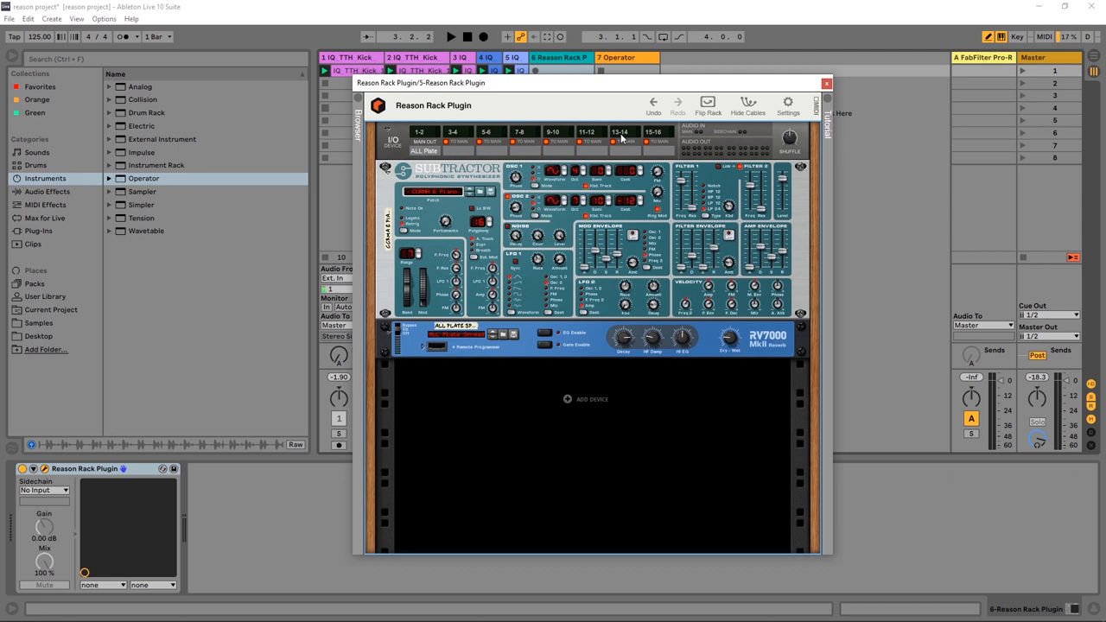
{"action": "mouse_move", "coordinate": [517, 352]}
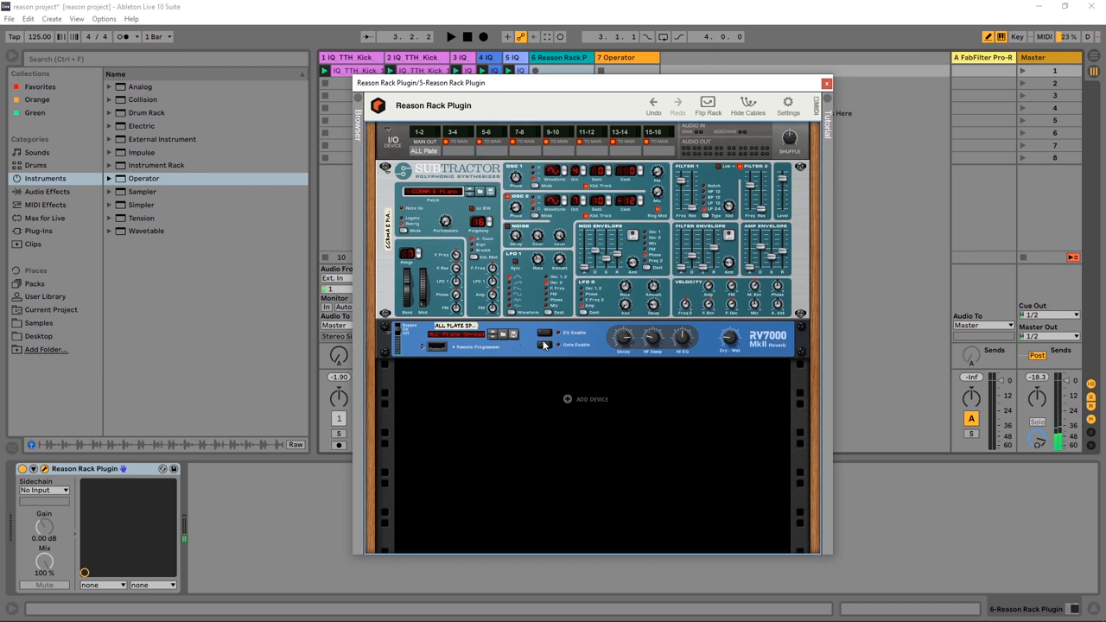
{"action": "mouse_move", "coordinate": [545, 344]}
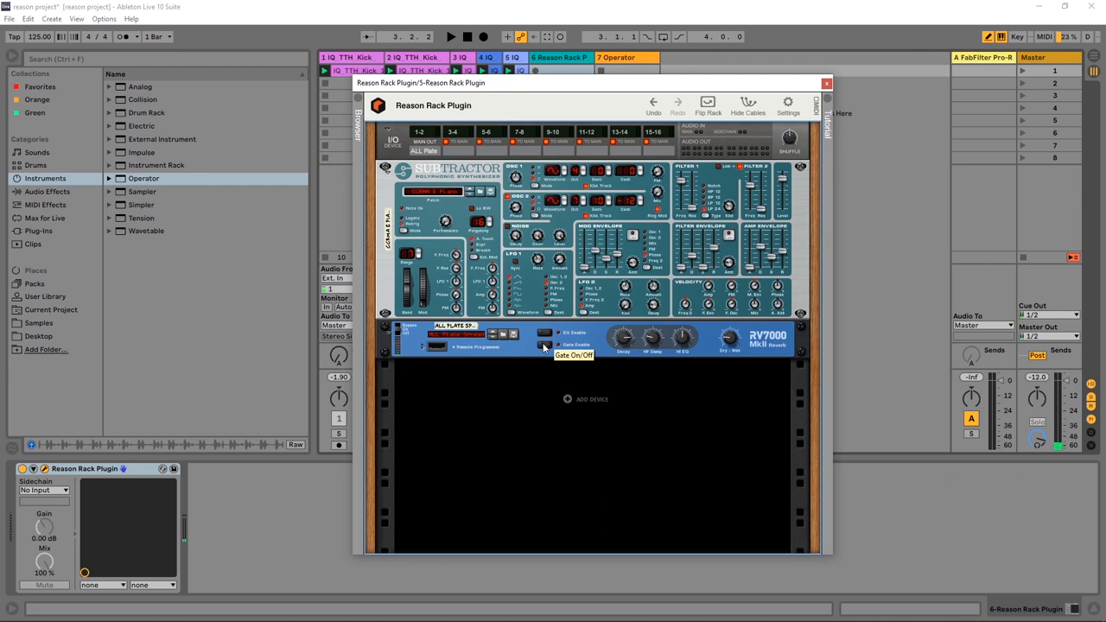
{"action": "mouse_move", "coordinate": [383, 108]}
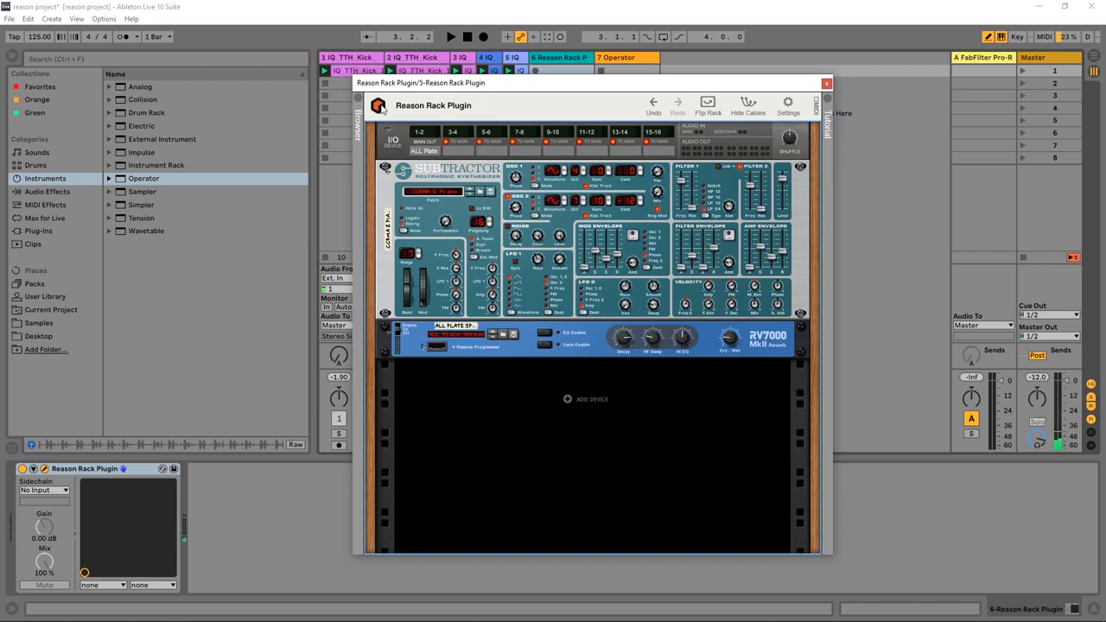
{"action": "left_click", "coordinate": [354, 97]}
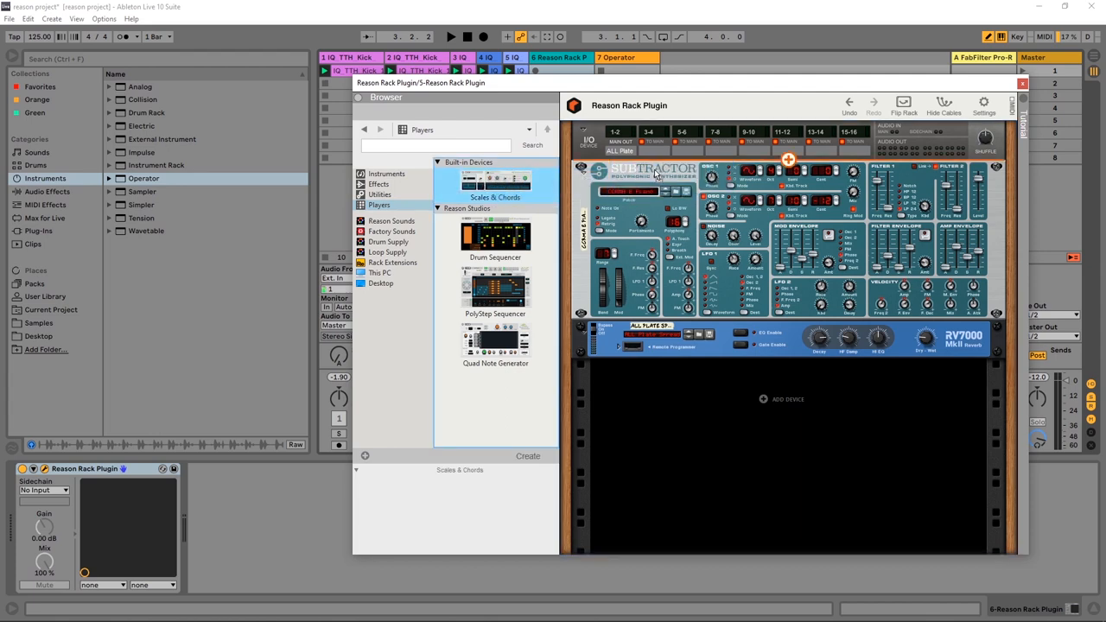
{"action": "double_click", "coordinate": [494, 182]}
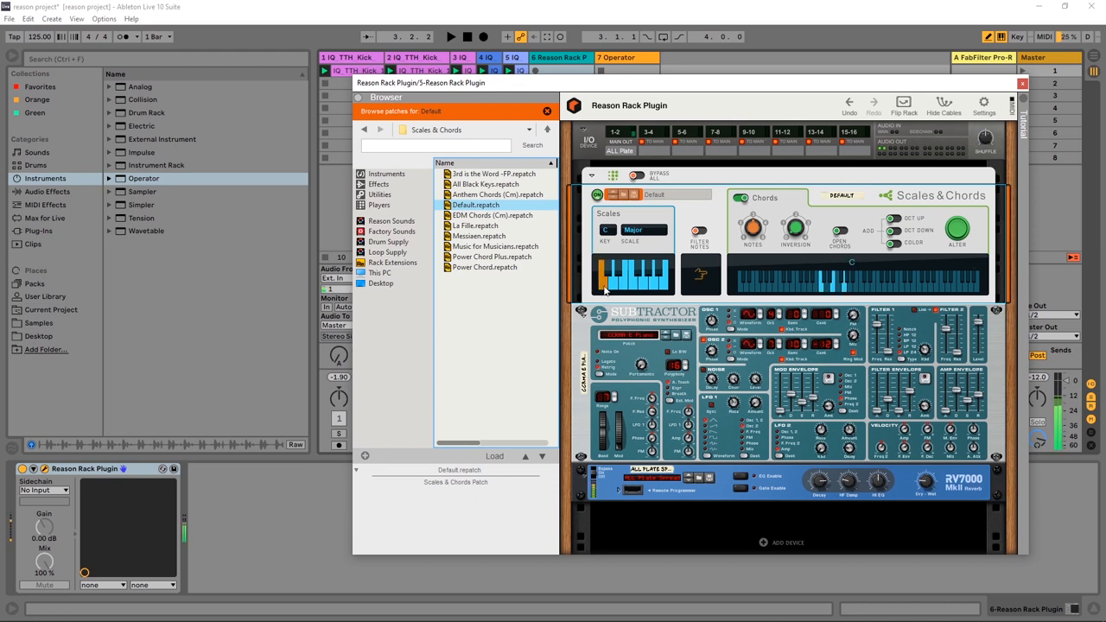
{"action": "left_click", "coordinate": [607, 280]}
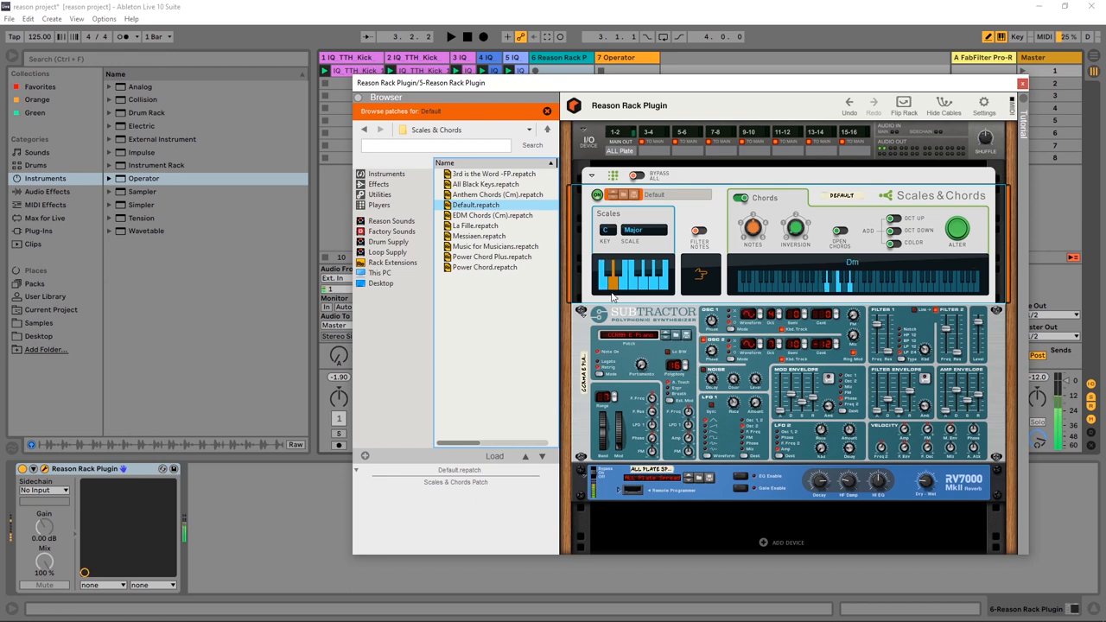
{"action": "left_click", "coordinate": [619, 276]}
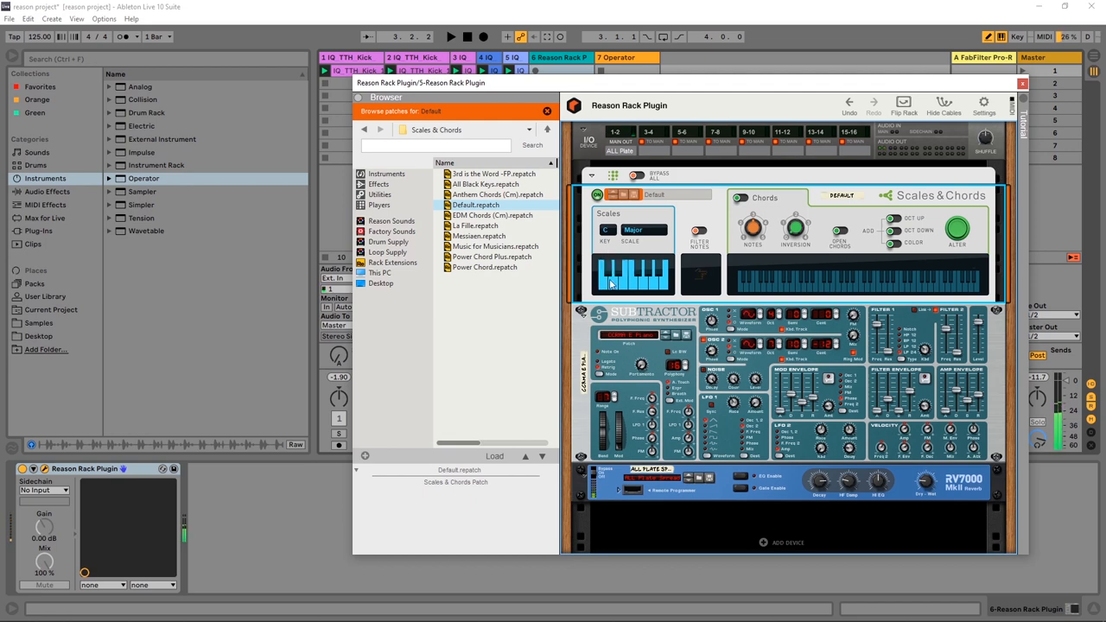
{"action": "left_click", "coordinate": [622, 229]}
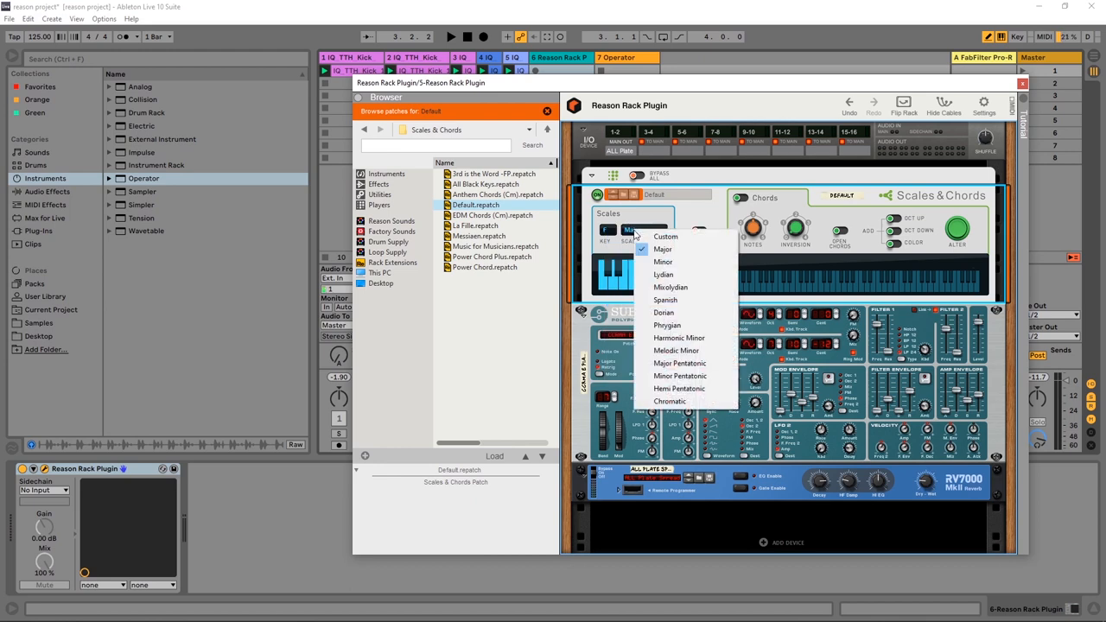
- Change the scale from Major to Minor and audition an F Minor chord
{"action": "left_click", "coordinate": [663, 261]}
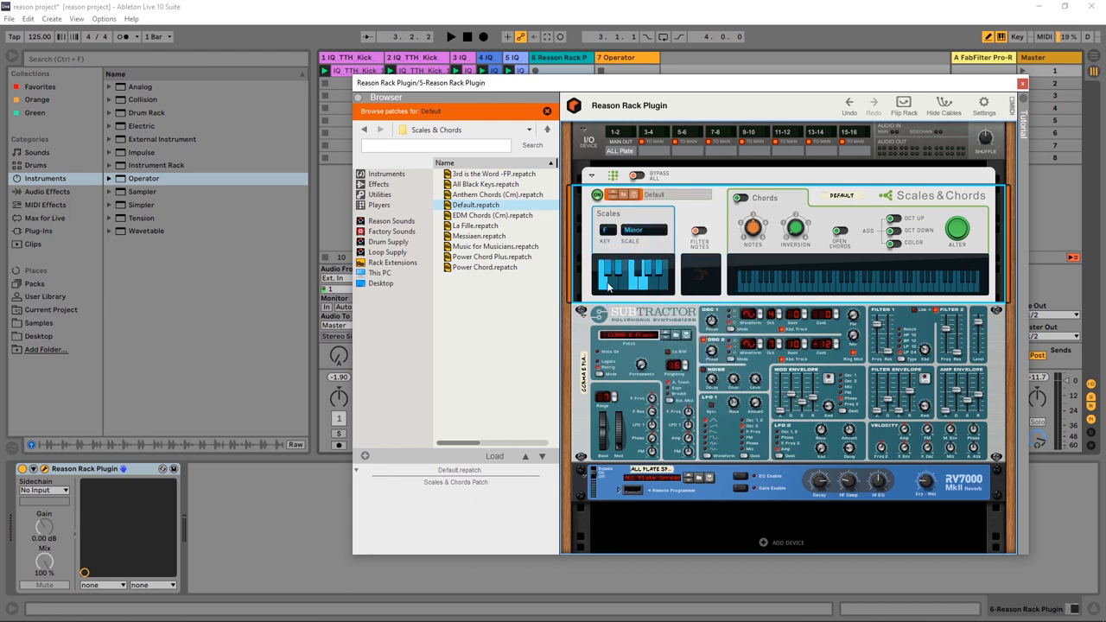
{"action": "mouse_move", "coordinate": [612, 288]}
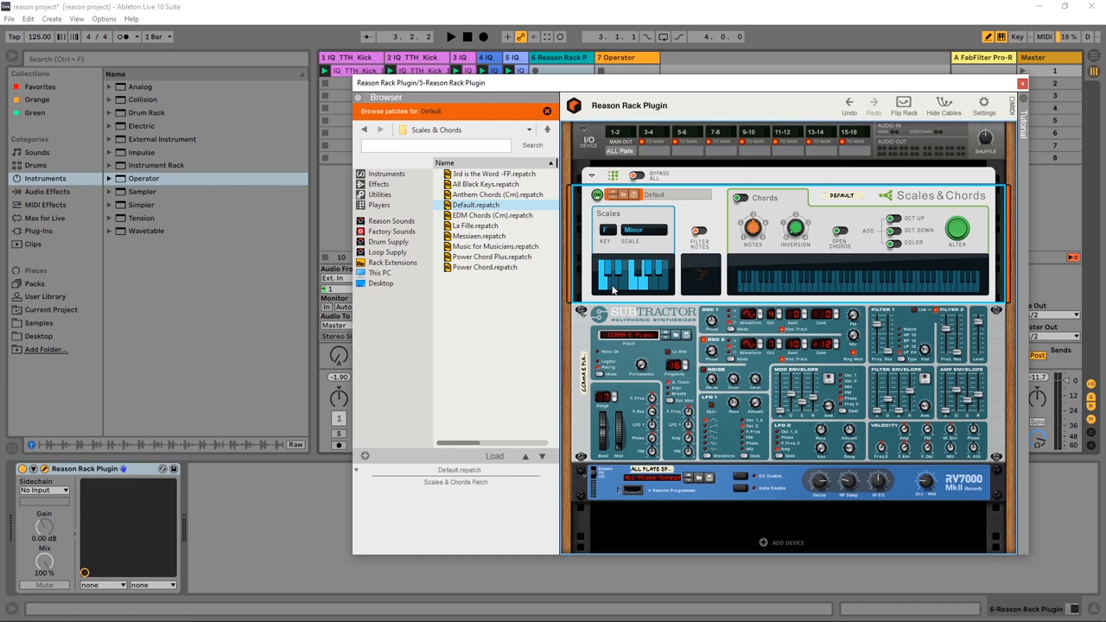
{"action": "left_click", "coordinate": [605, 277]}
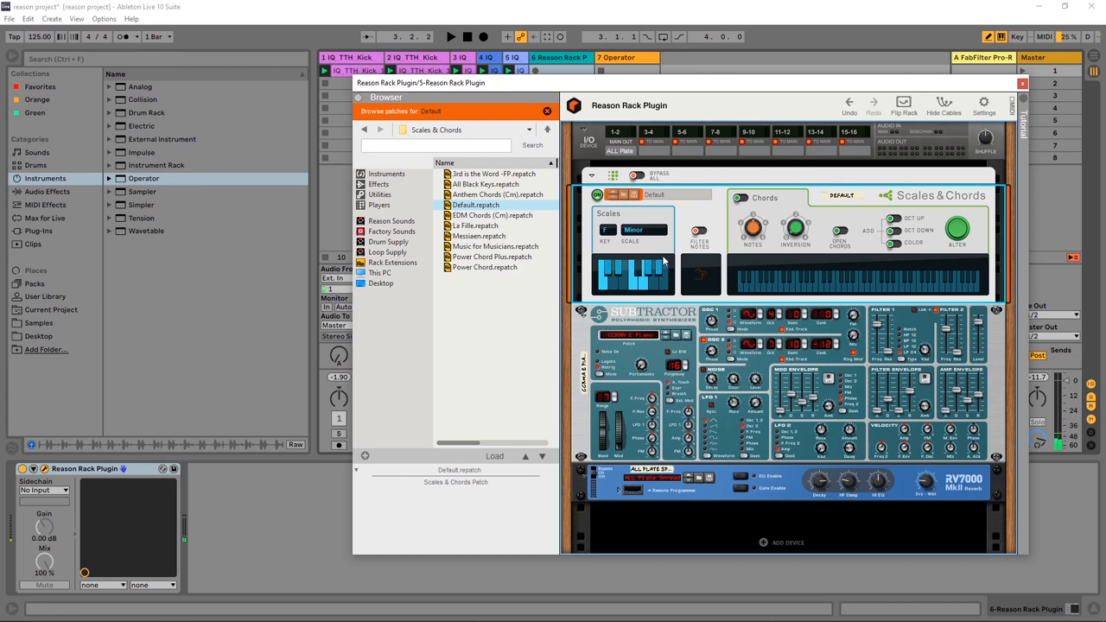
{"action": "mouse_move", "coordinate": [610, 286]}
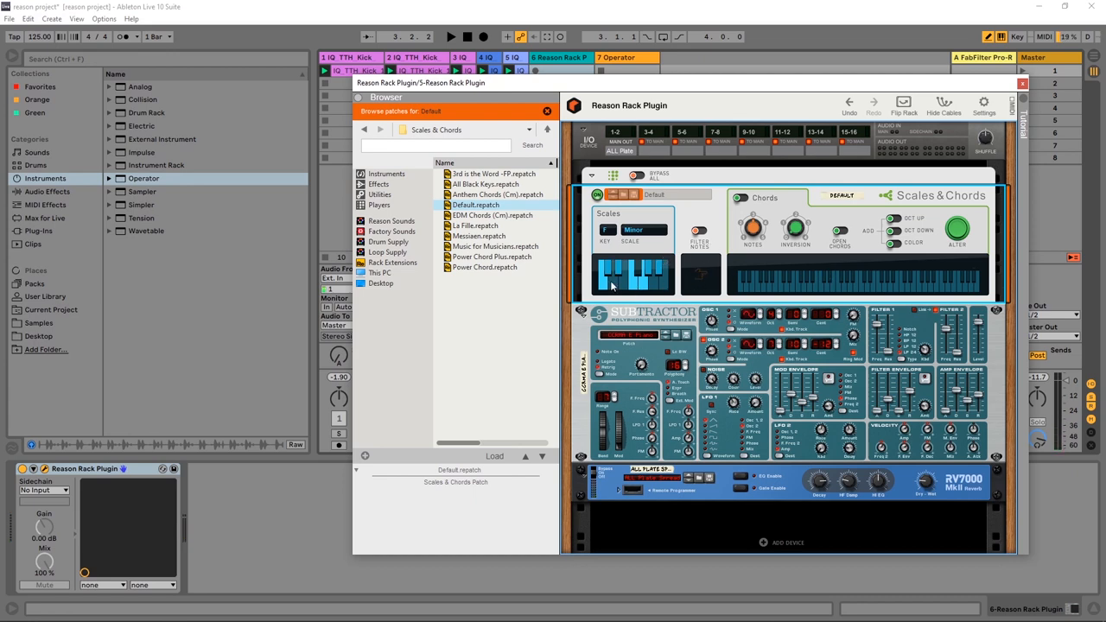
{"action": "mouse_move", "coordinate": [613, 289]}
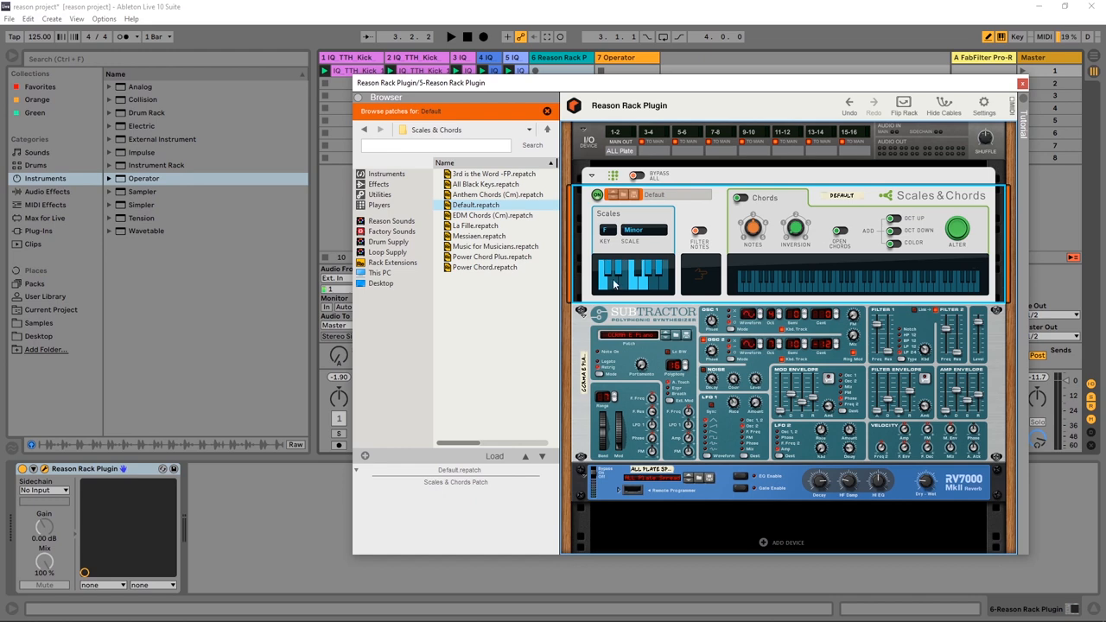
{"action": "mouse_move", "coordinate": [614, 283]}
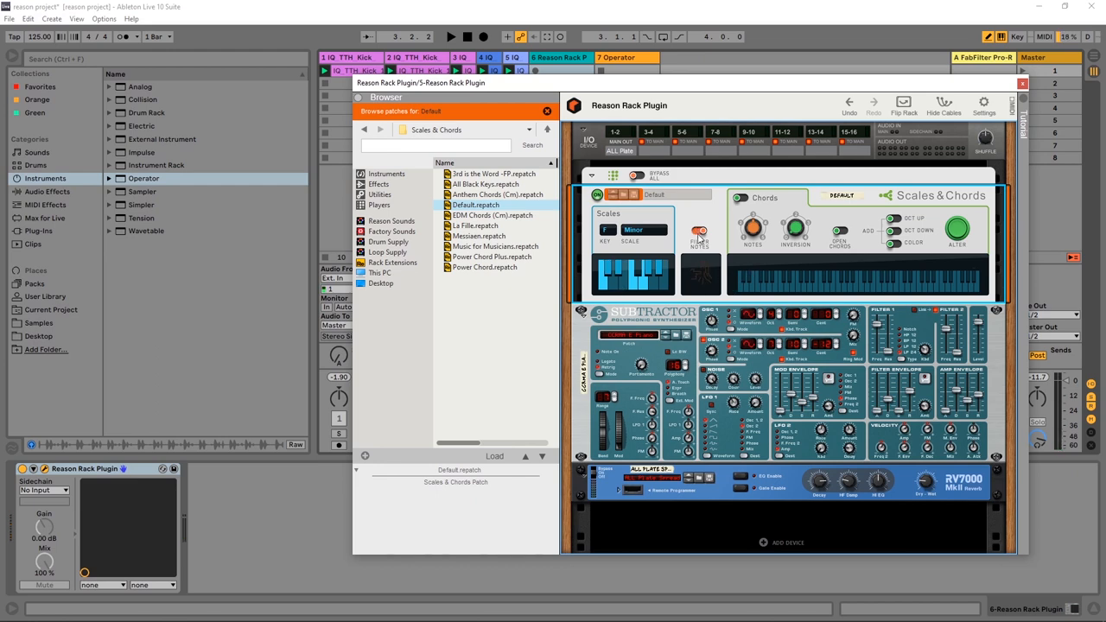
{"action": "mouse_move", "coordinate": [698, 235]}
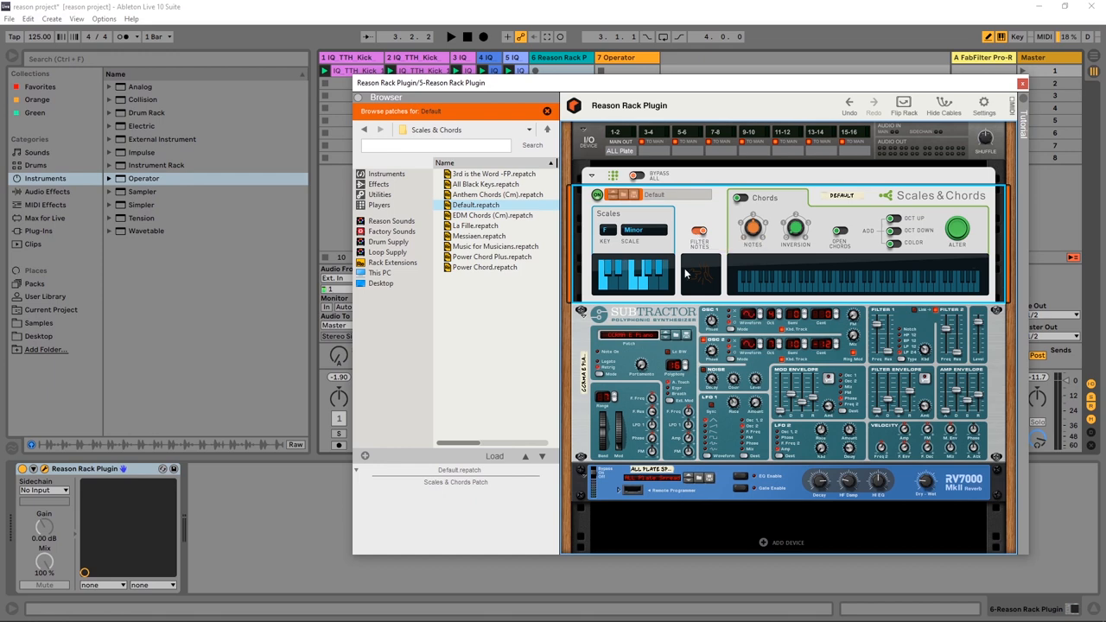
{"action": "mouse_move", "coordinate": [688, 265]}
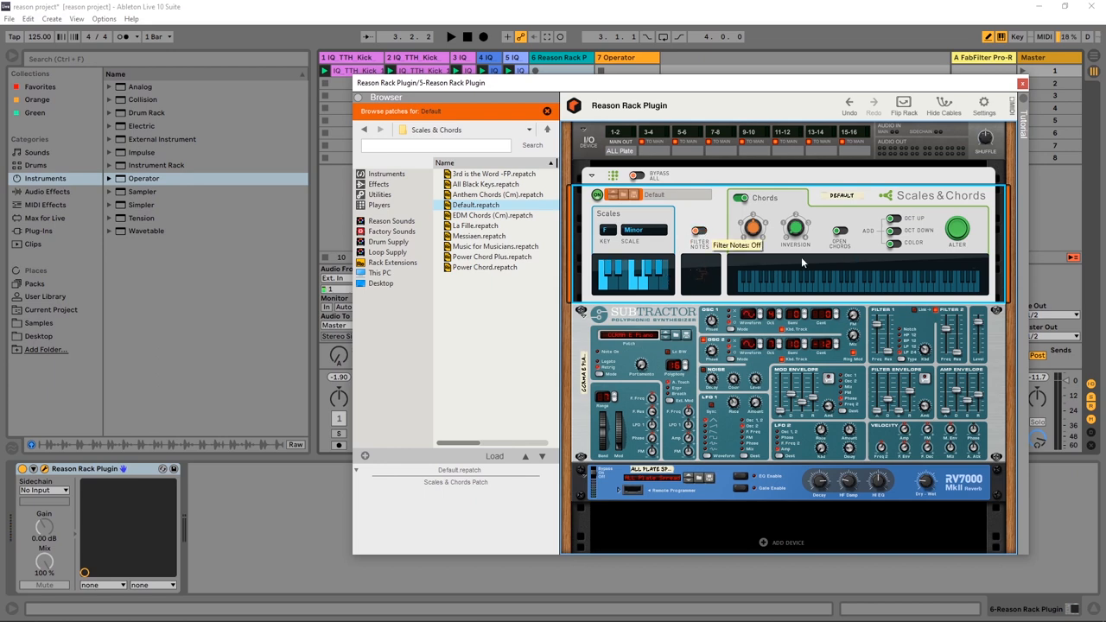
{"action": "mouse_move", "coordinate": [854, 274]}
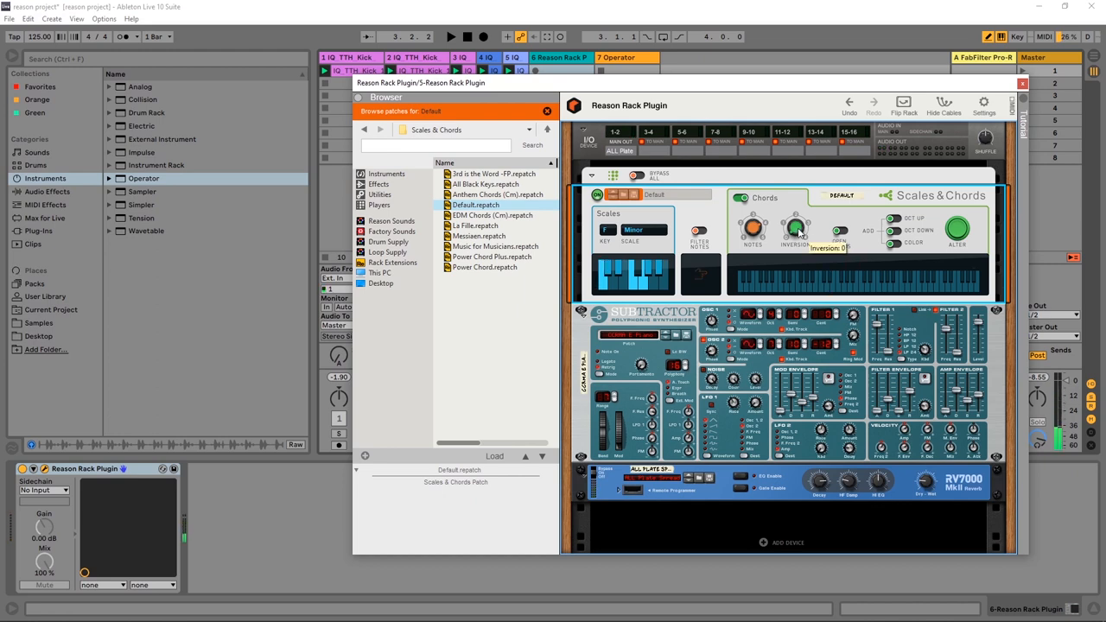
- Adjust the chord inversion in the Chords section
{"action": "left_click", "coordinate": [794, 228]}
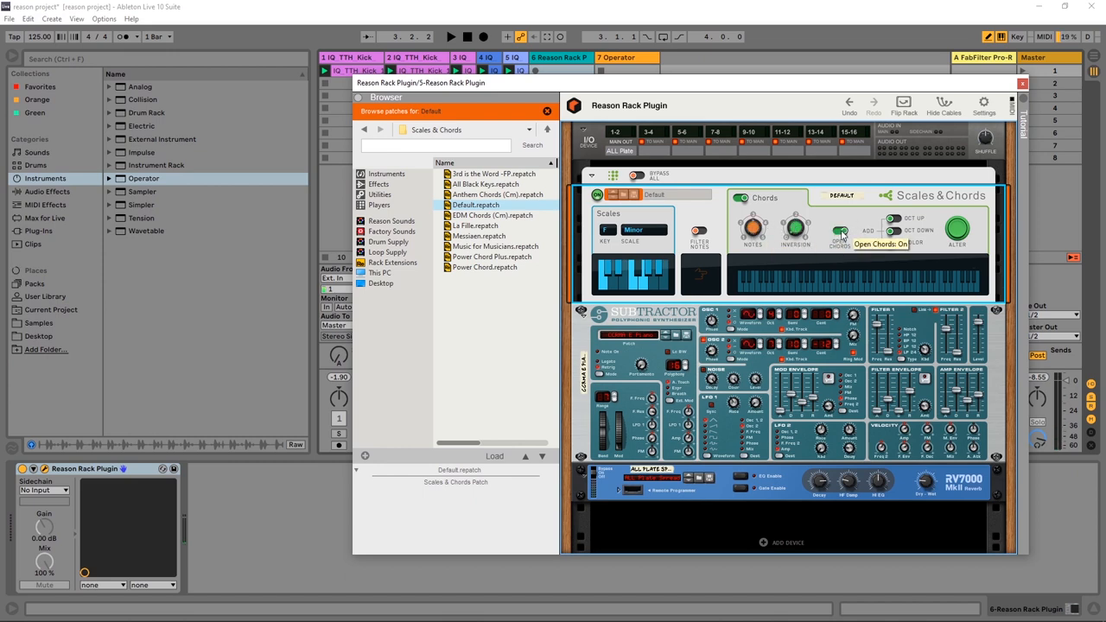
- Toggle the Open Chords voicing switch off
{"action": "left_click", "coordinate": [840, 232]}
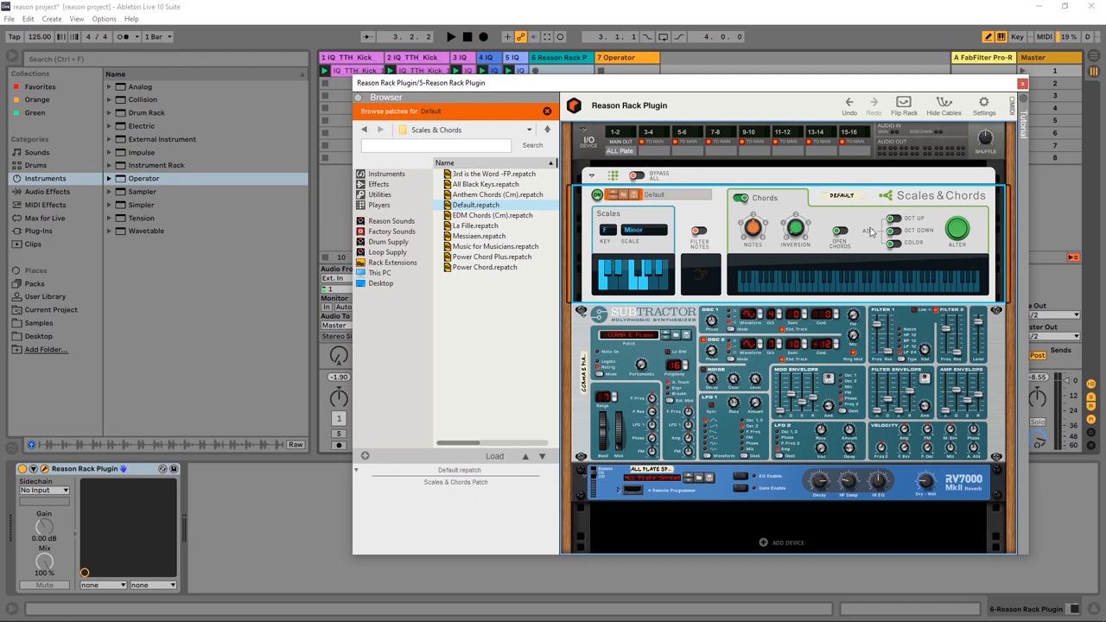
{"action": "mouse_move", "coordinate": [897, 222]}
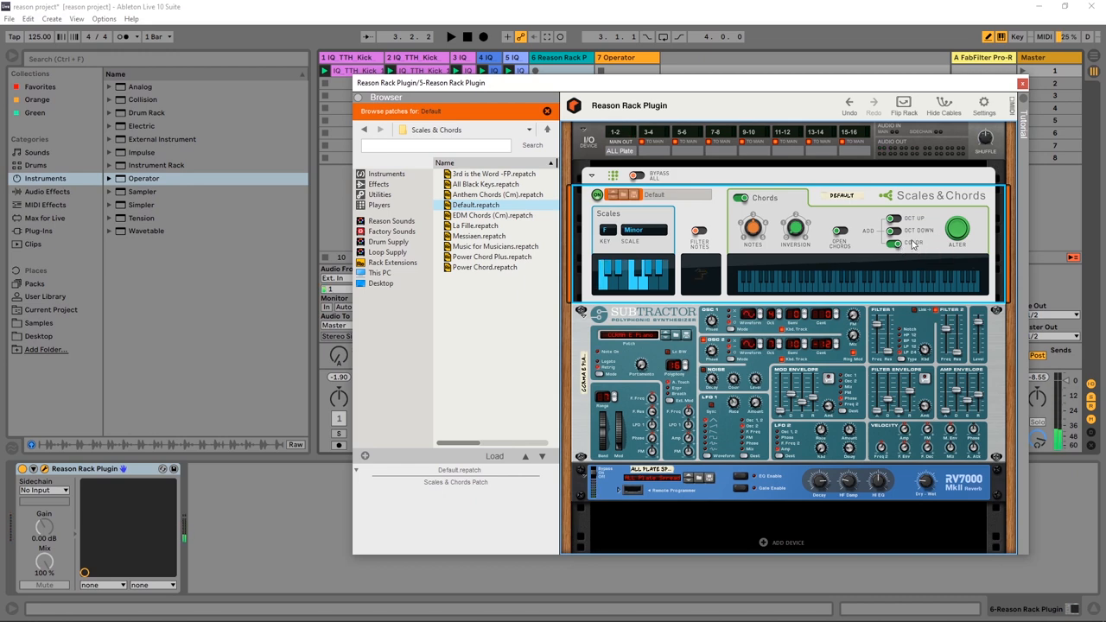
{"action": "mouse_move", "coordinate": [896, 242]}
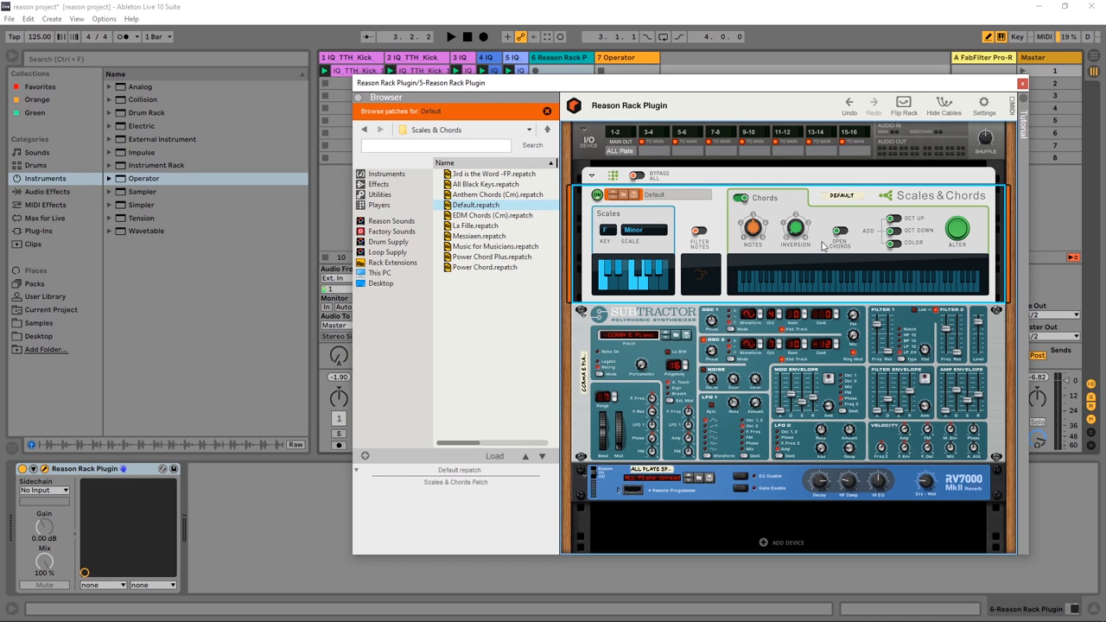
{"action": "mouse_move", "coordinate": [956, 231]}
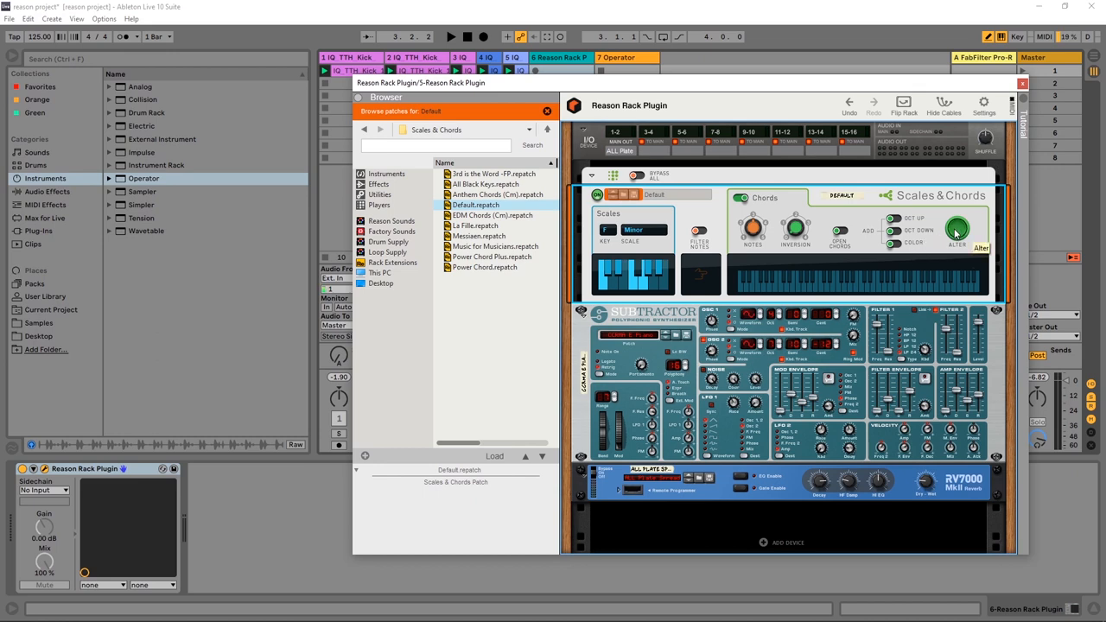